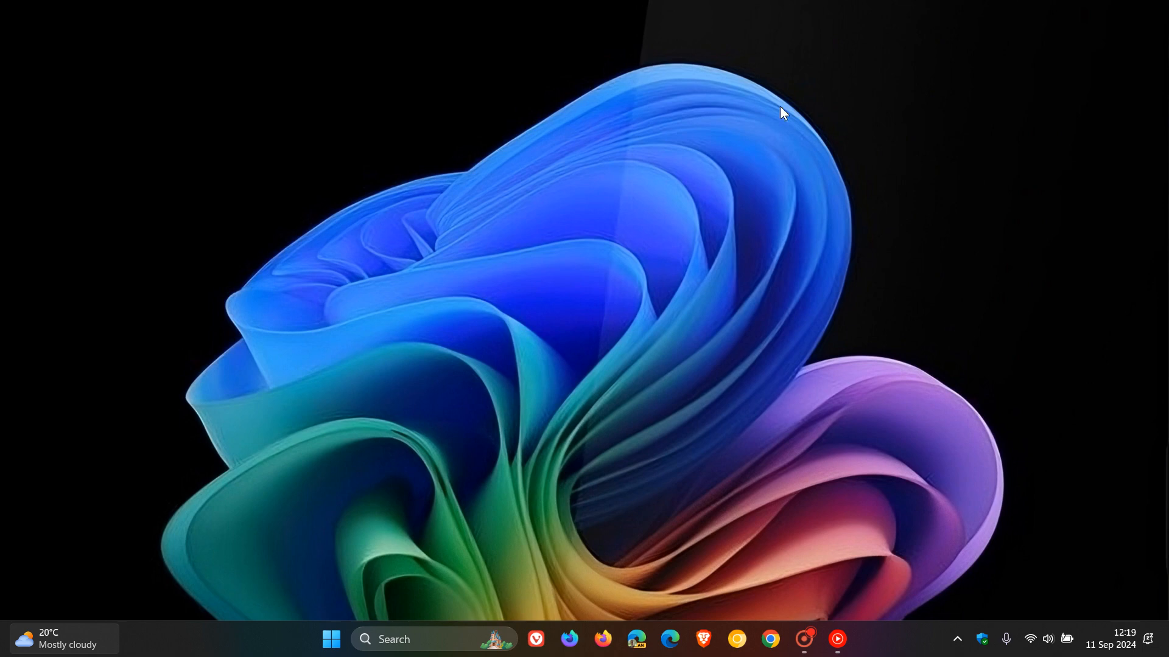
pyautogui.moveTo(957, 372)
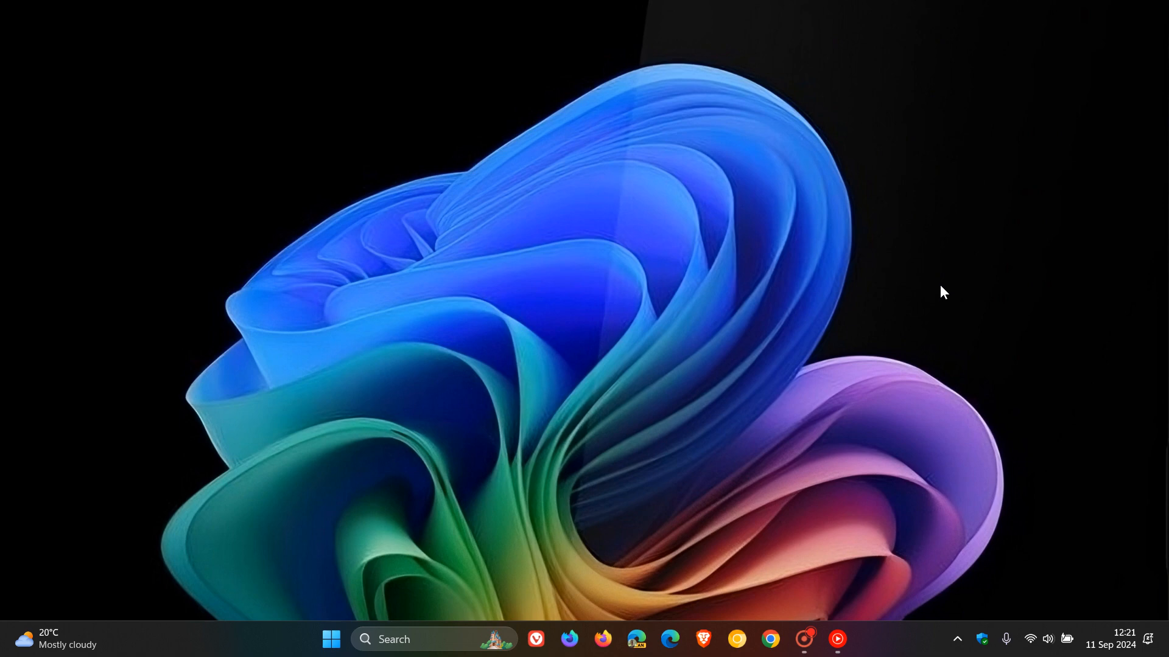
# Open the Start menu showing pinned apps like Microsoft Store and Control Panel
pyautogui.click(332, 638)
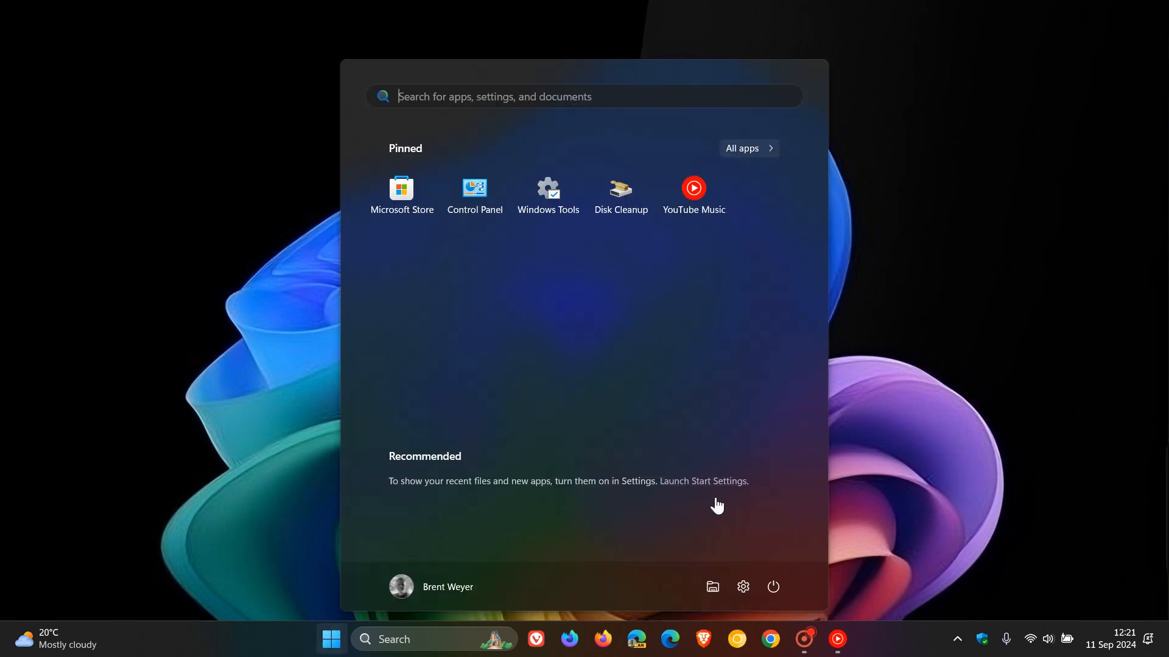
# Launch File Explorer at This PC, listing Local Disk (C:) and Google Drive (G:)
pyautogui.click(712, 588)
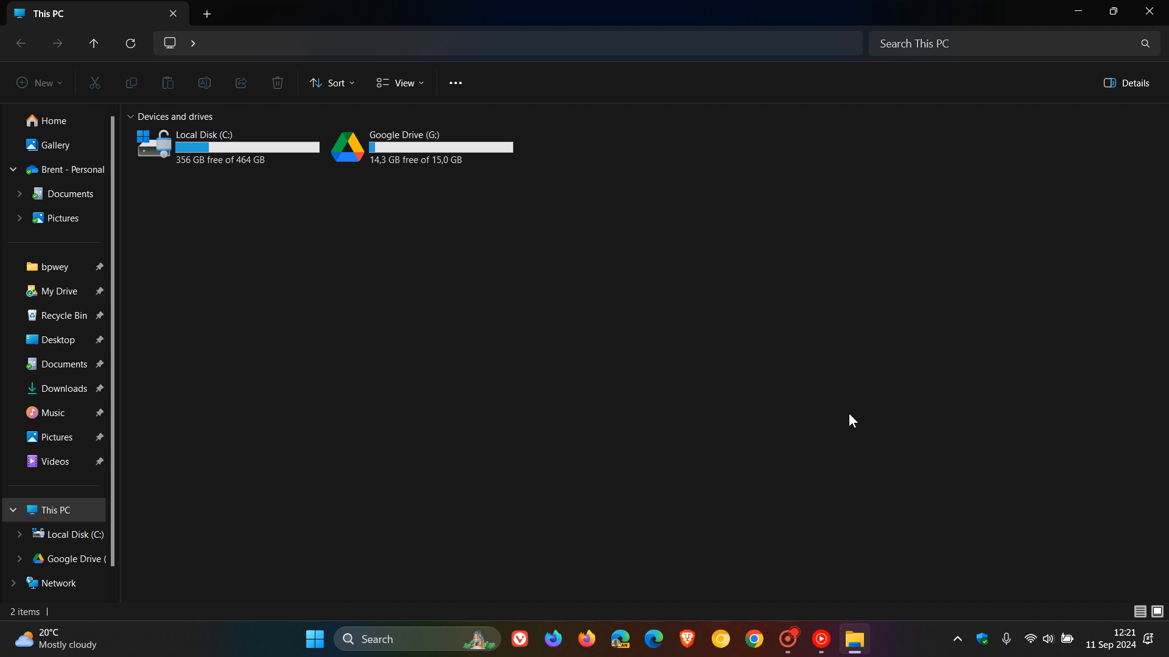
pyautogui.moveTo(1150, 13)
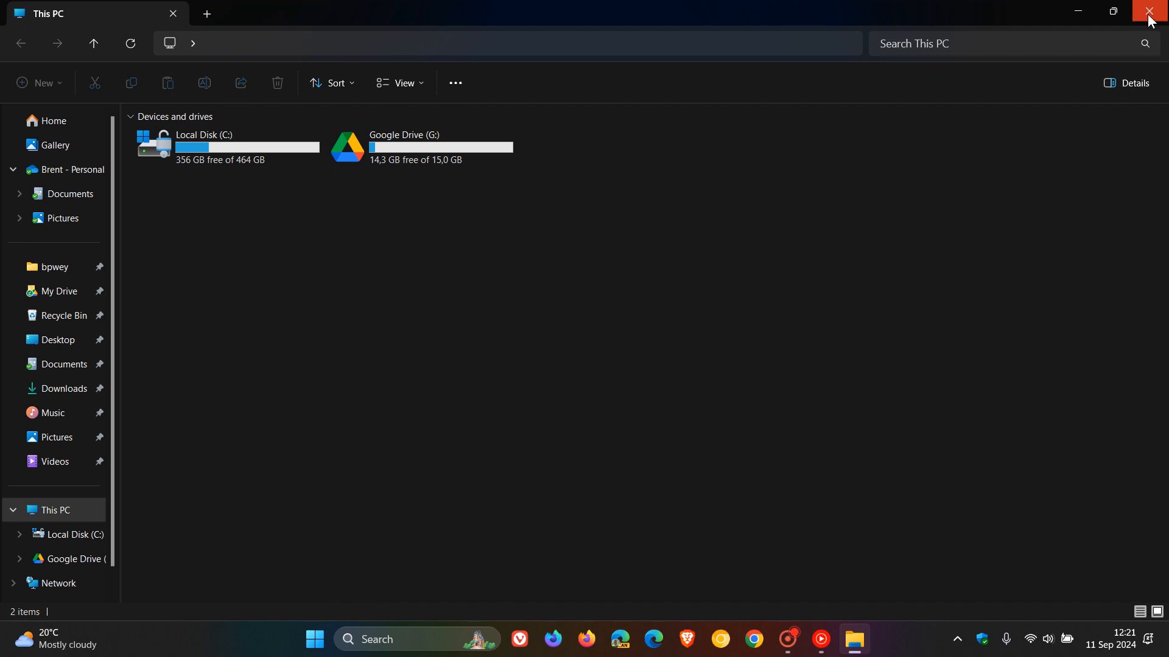
# Close the File Explorer This PC window, leaving the desktop clear
pyautogui.click(1149, 11)
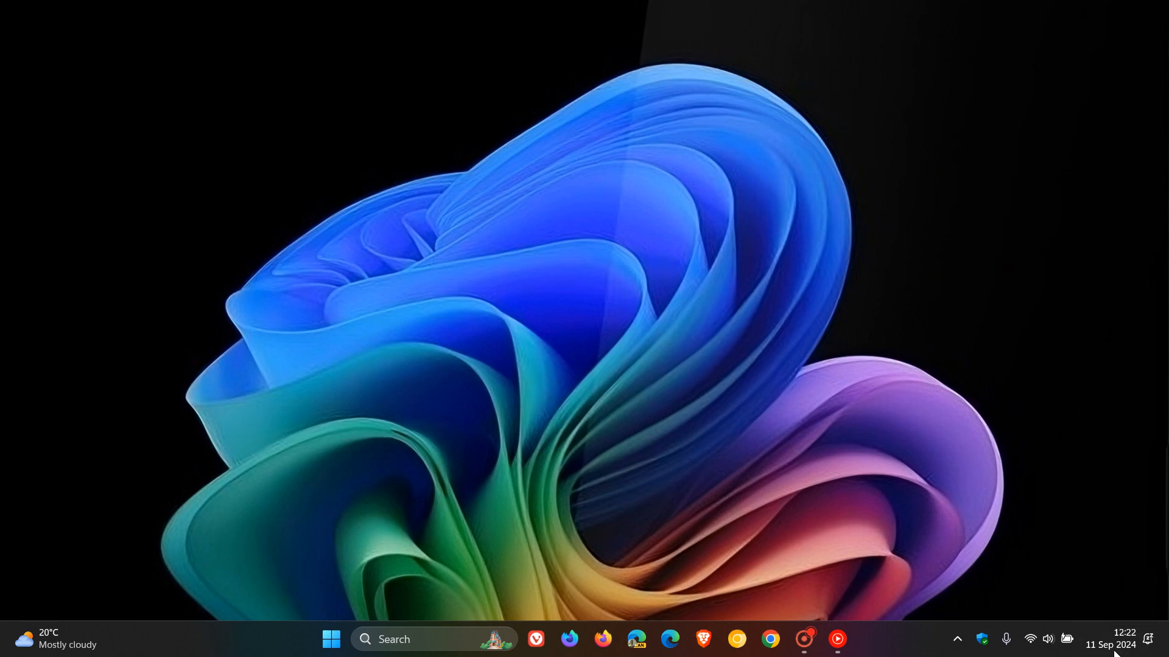
# Show the notification panel with Do not disturb on and the September 2024 calendar
pyautogui.click(1111, 638)
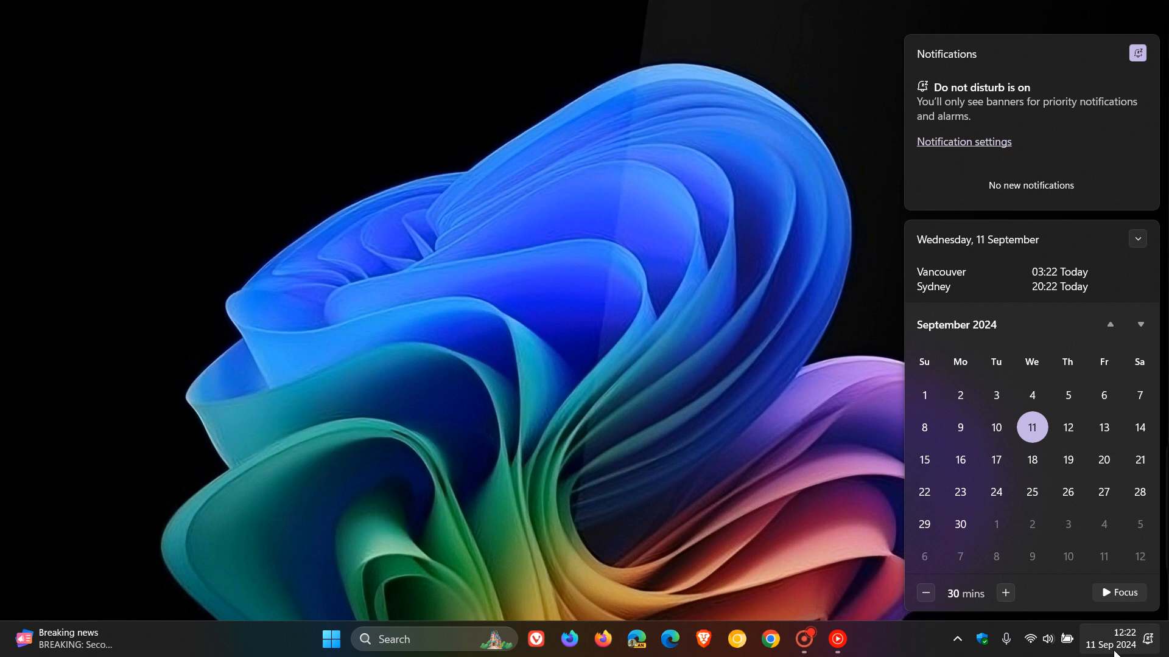
pyautogui.moveTo(996, 492)
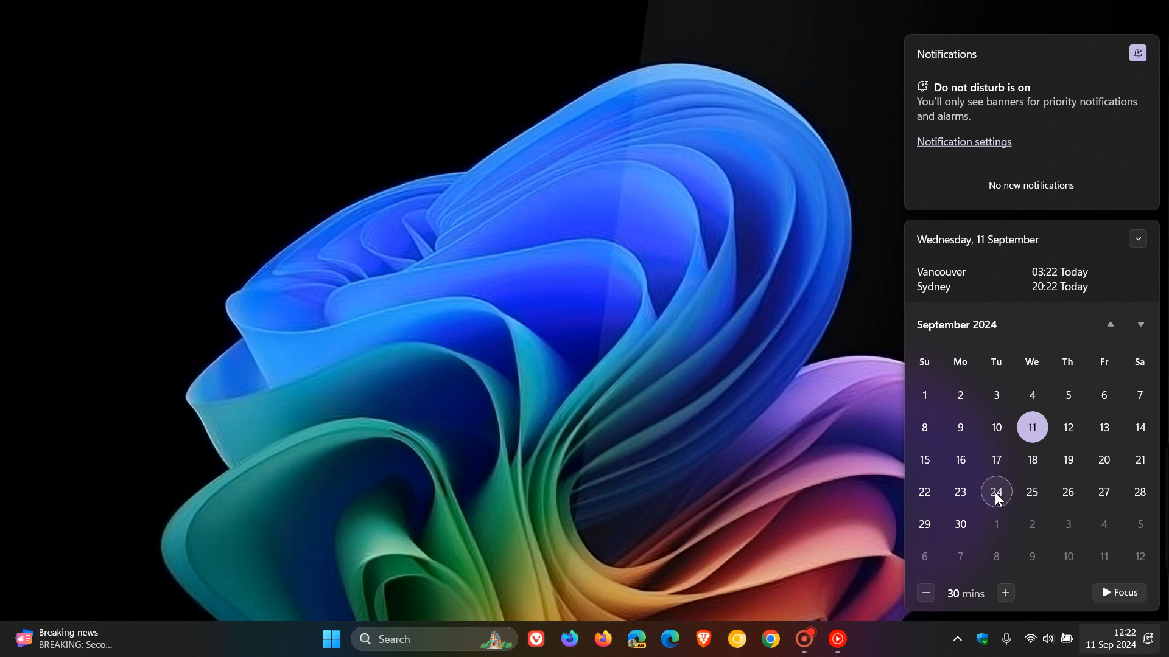
pyautogui.moveTo(996, 508)
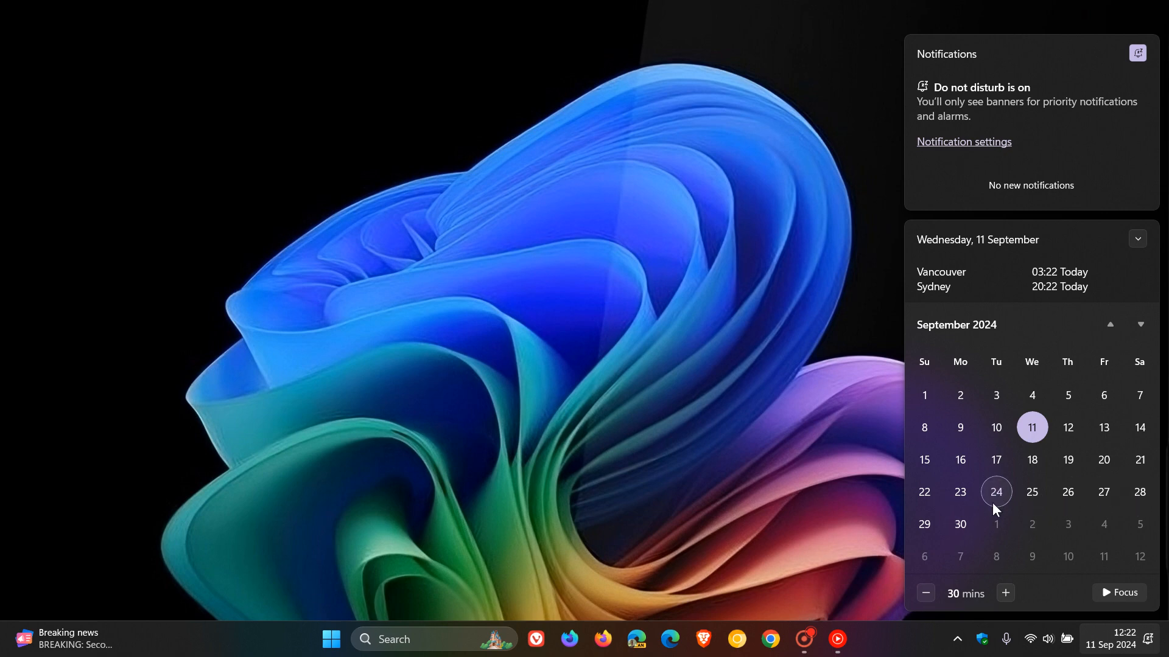
pyautogui.moveTo(996, 461)
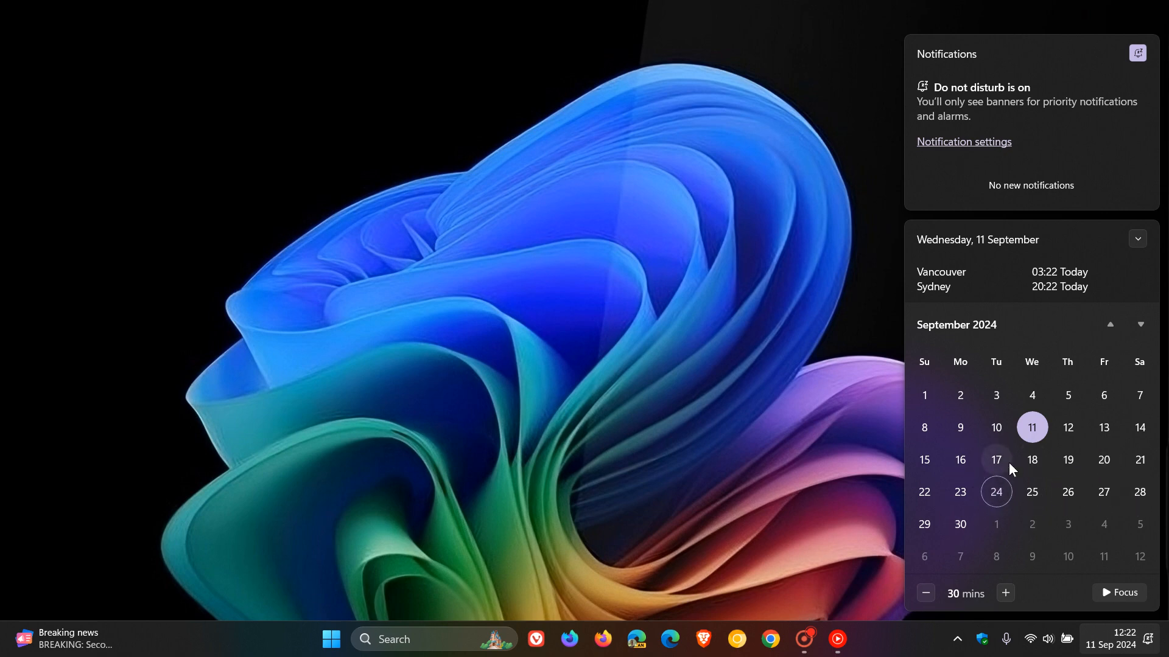
pyautogui.moveTo(1103, 492)
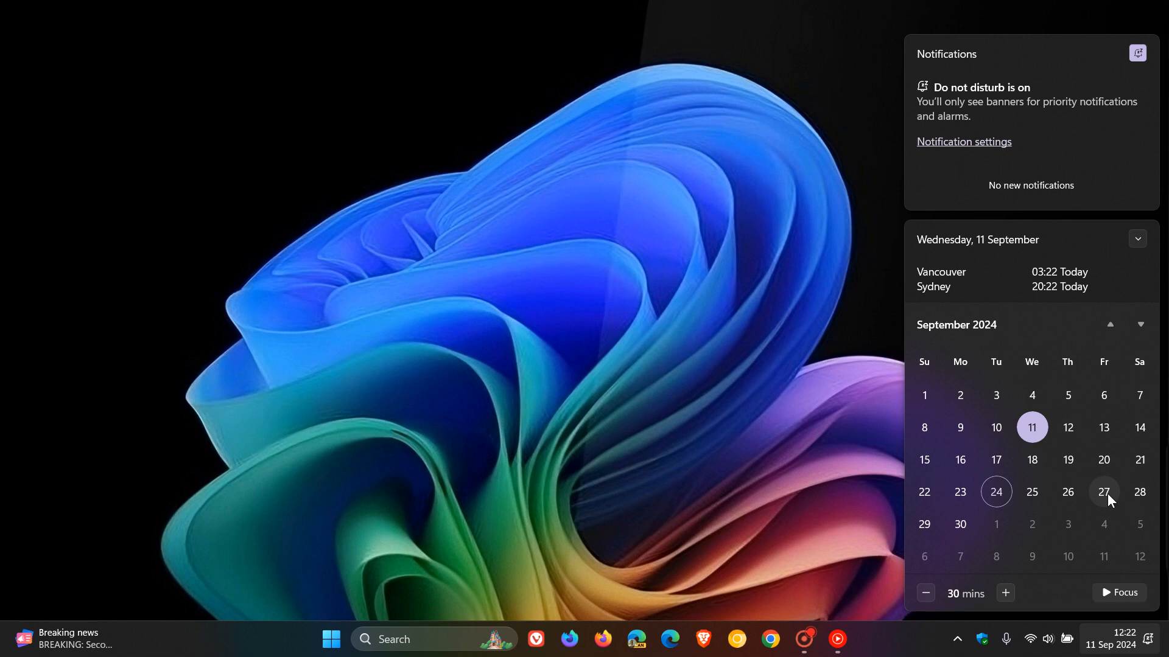
# Dismiss the calendar flyout so only the wallpaper and taskbar remain
pyautogui.click(703, 196)
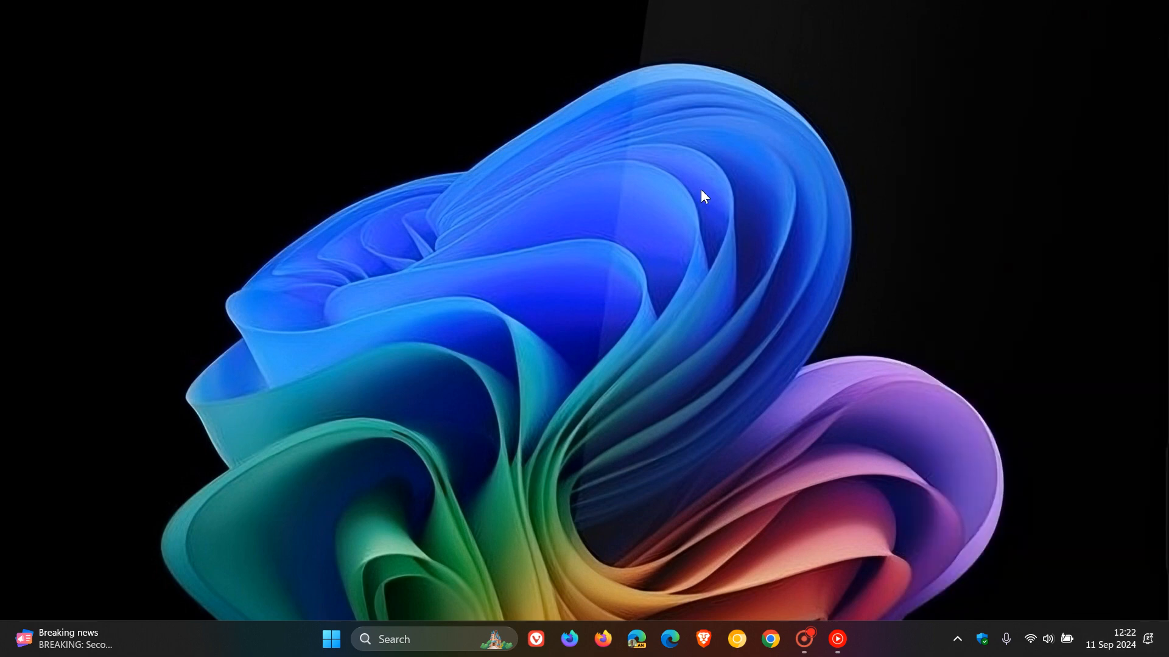